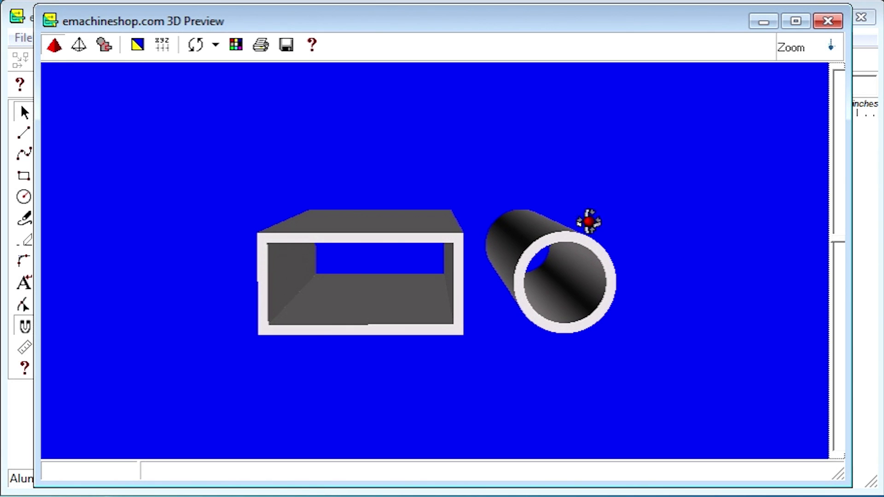
Close the 3D preview after checking the tube openings and select the outer rectangle's 10.000" Z value
left_click_drag(589, 221, 462, 189)
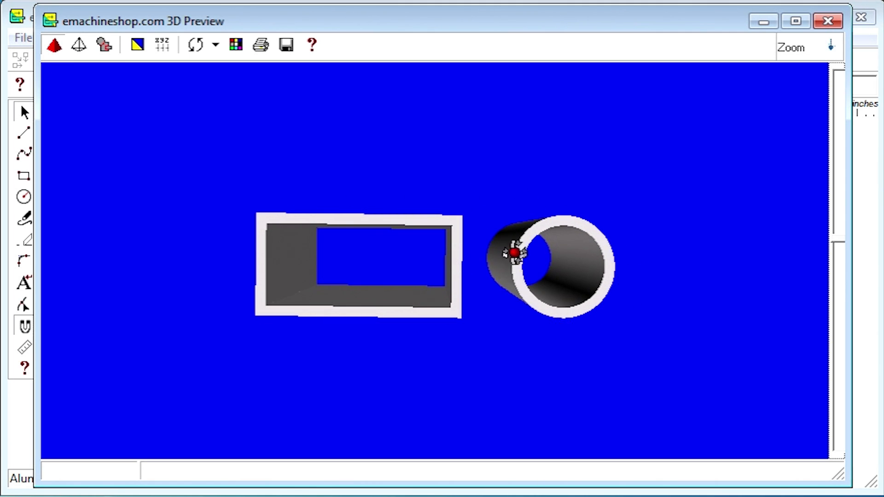
left_click(825, 20)
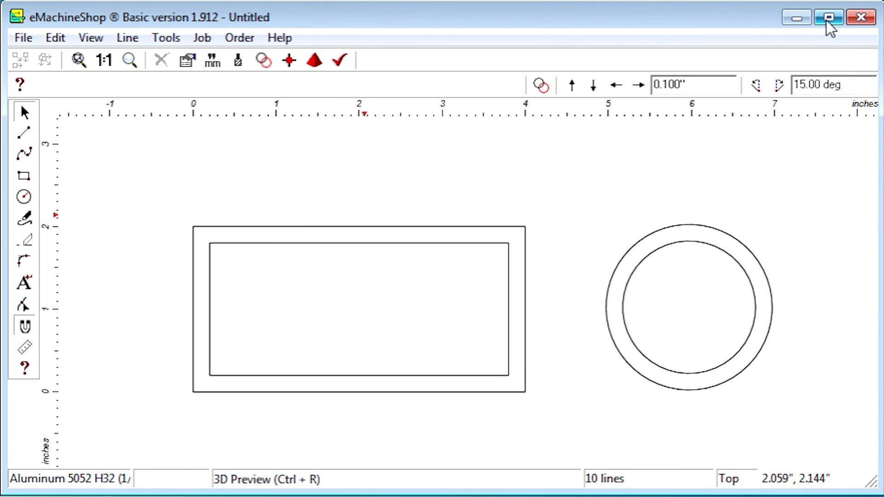
mouse_move(512, 183)
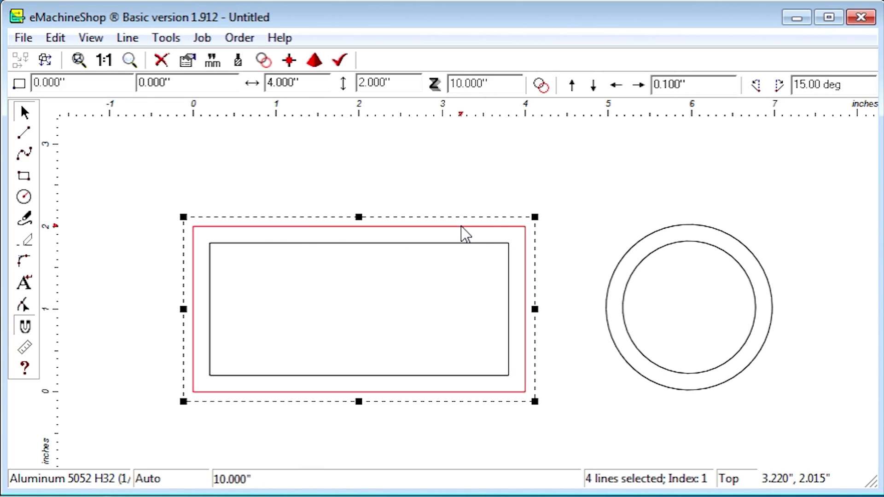
left_click(483, 83)
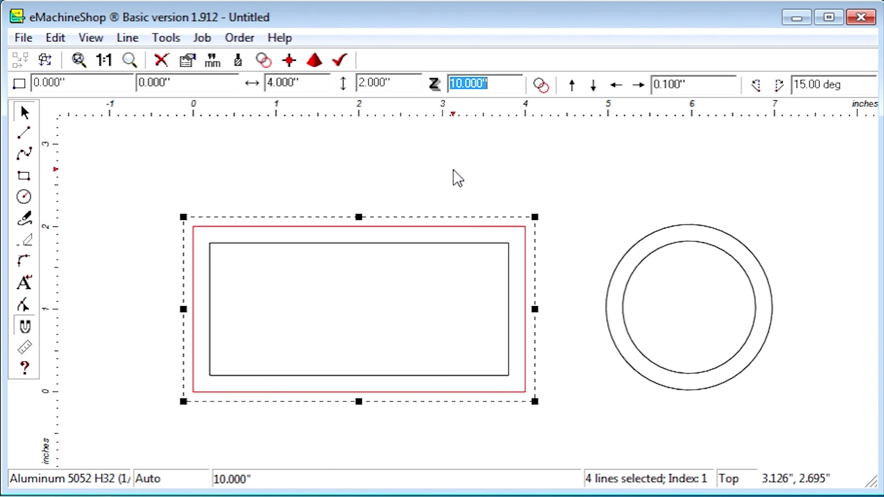
mouse_move(473, 248)
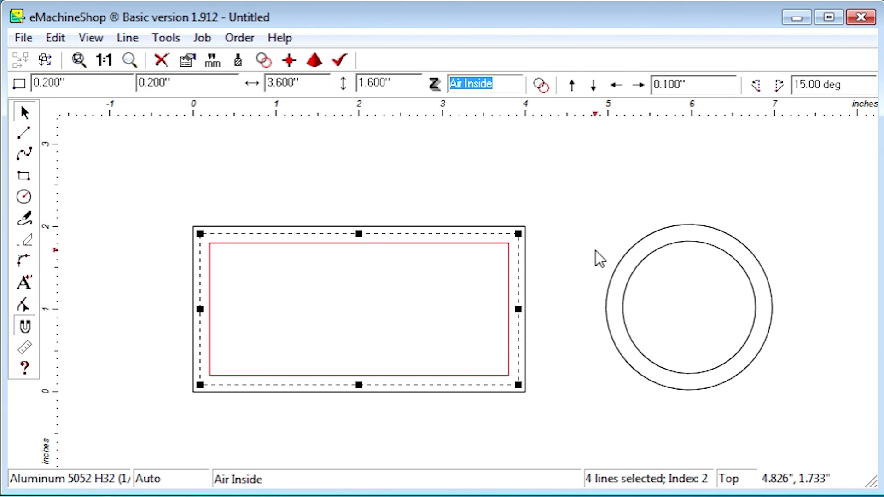
Set both the outer and inner rectangles to Stock material wall in the line-type dialog
left_click(690, 308)
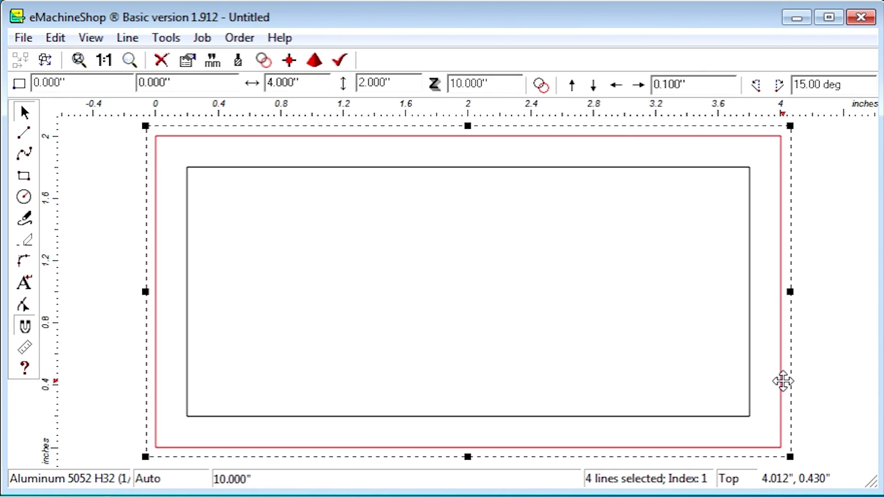
mouse_move(251, 152)
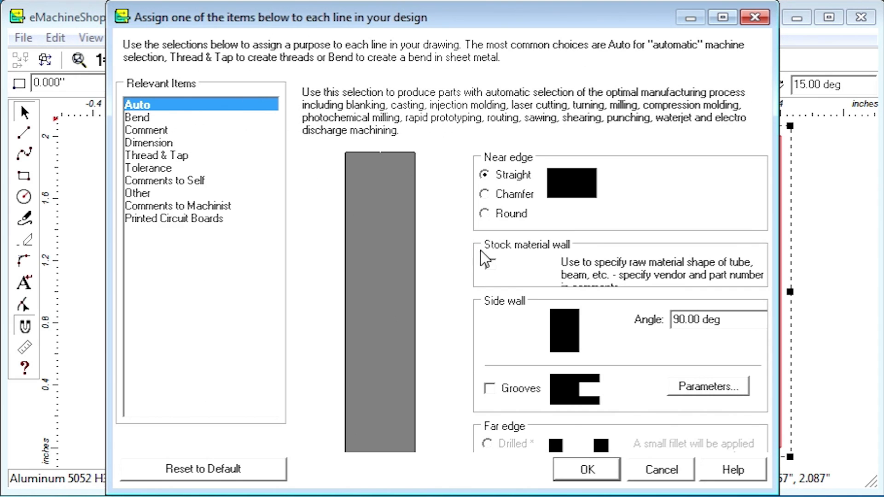
mouse_move(490, 271)
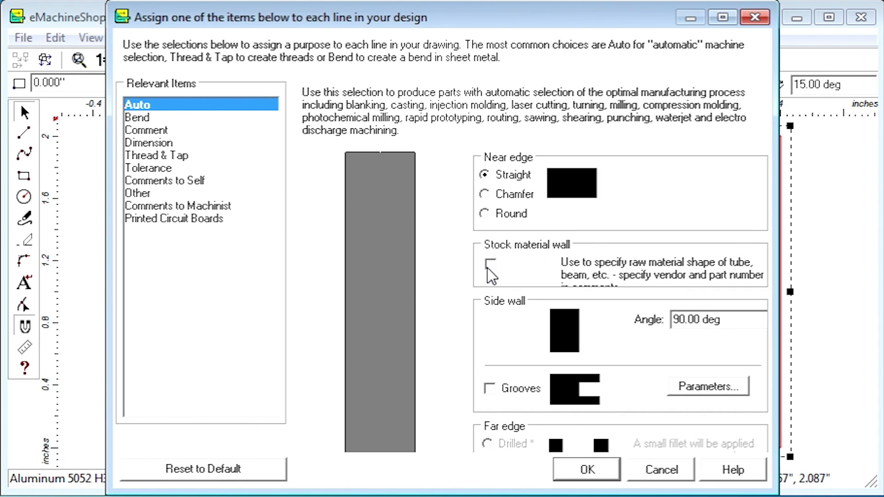
left_click(587, 469)
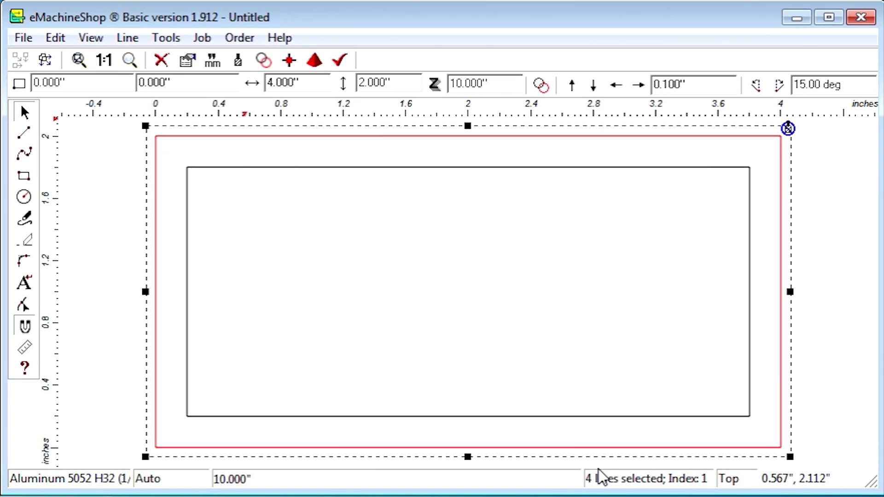
mouse_move(813, 170)
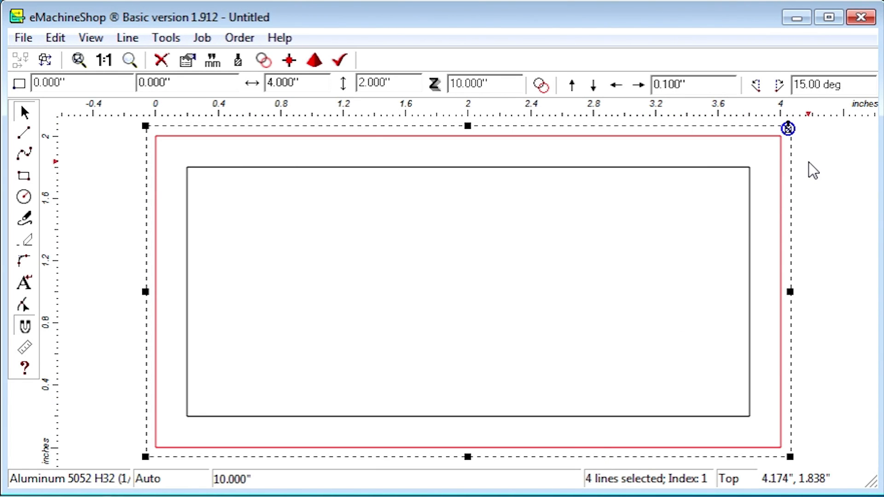
mouse_move(807, 123)
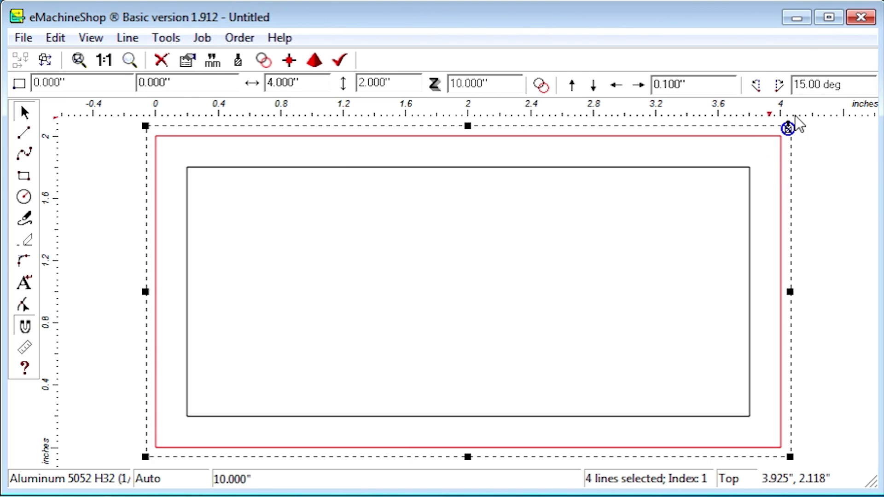
mouse_move(811, 167)
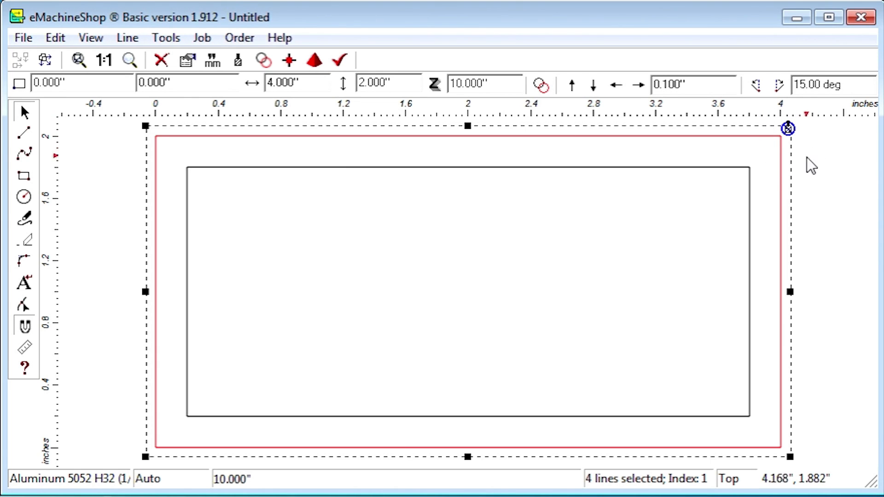
mouse_move(717, 182)
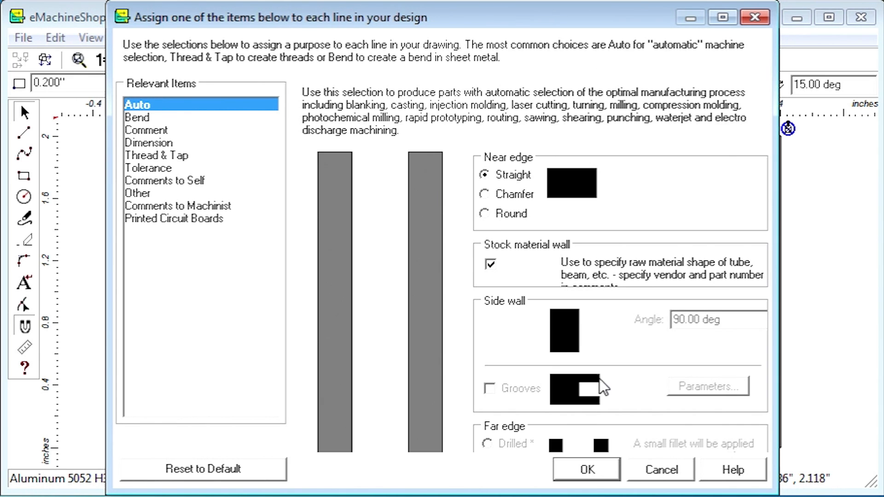
left_click(584, 469)
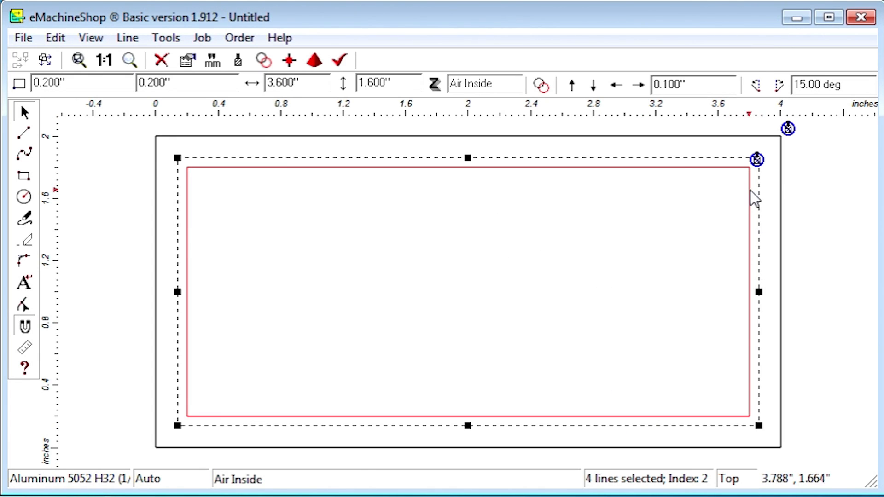
mouse_move(553, 219)
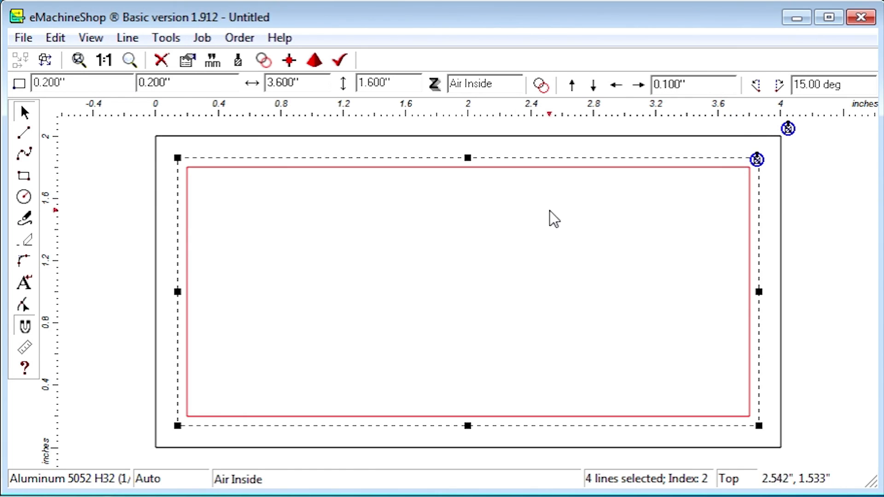
left_click(314, 60)
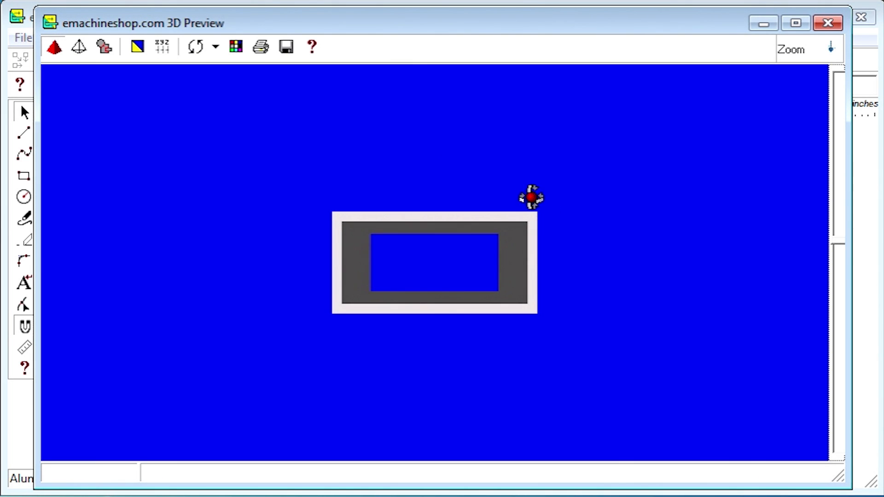
left_click_drag(531, 197, 565, 242)
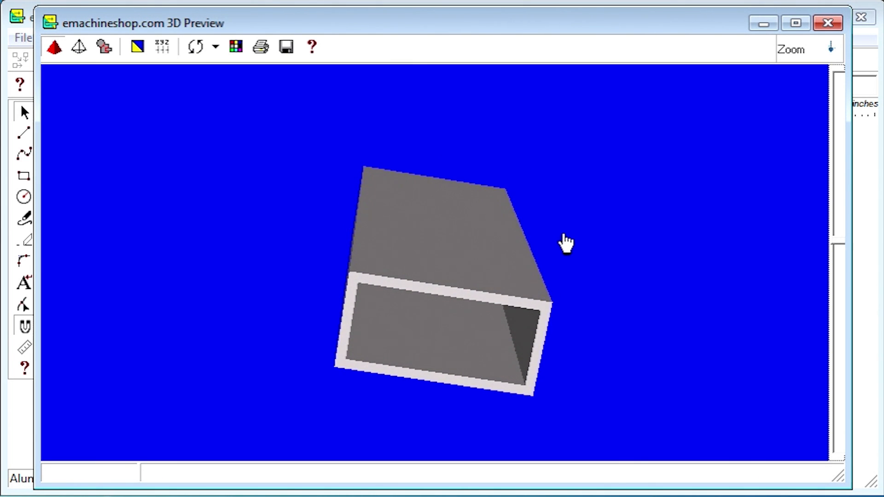
left_click_drag(567, 240, 548, 182)
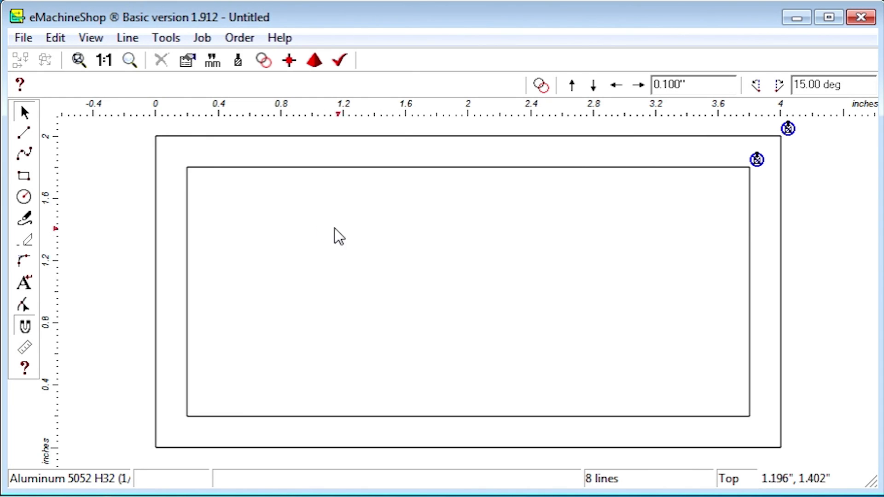
Draw a 1.000" diameter circle on the Front view and set it to Air Inside
left_click(90, 37)
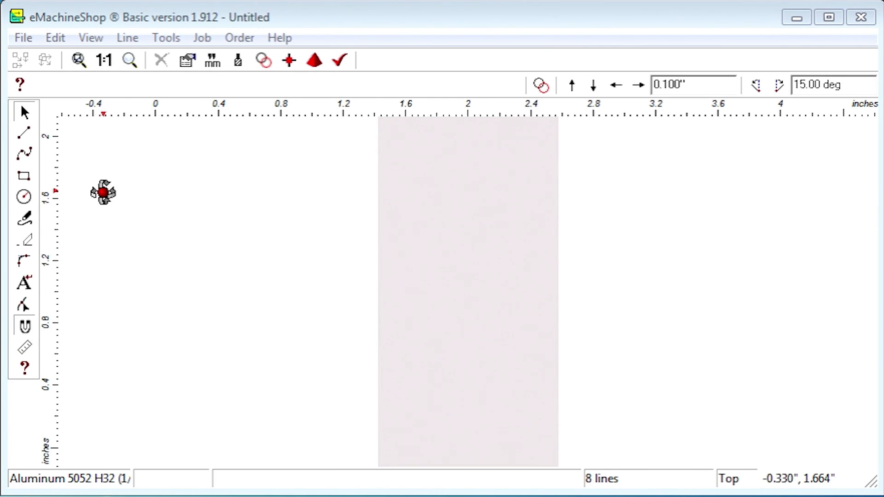
left_click(22, 196)
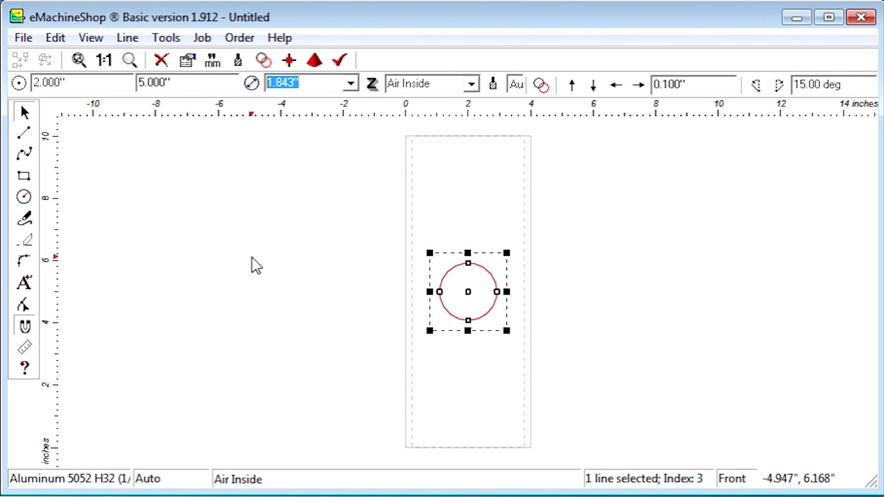
type("1.000\"")
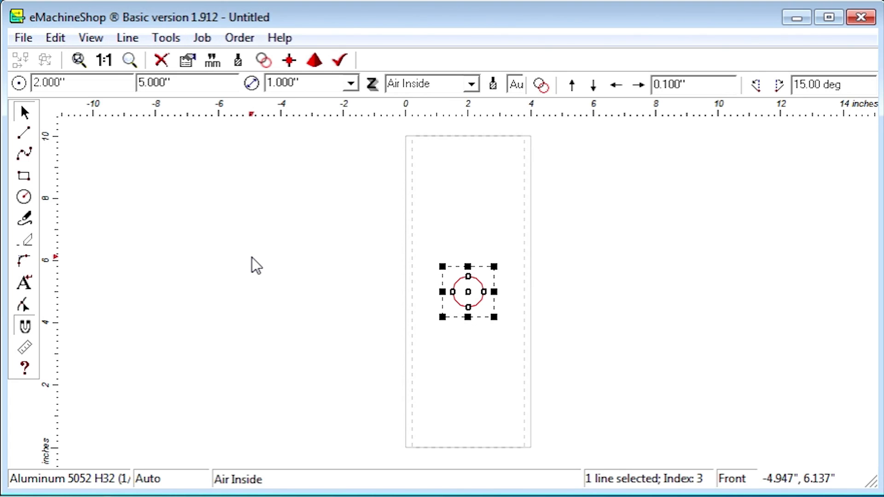
mouse_move(302, 258)
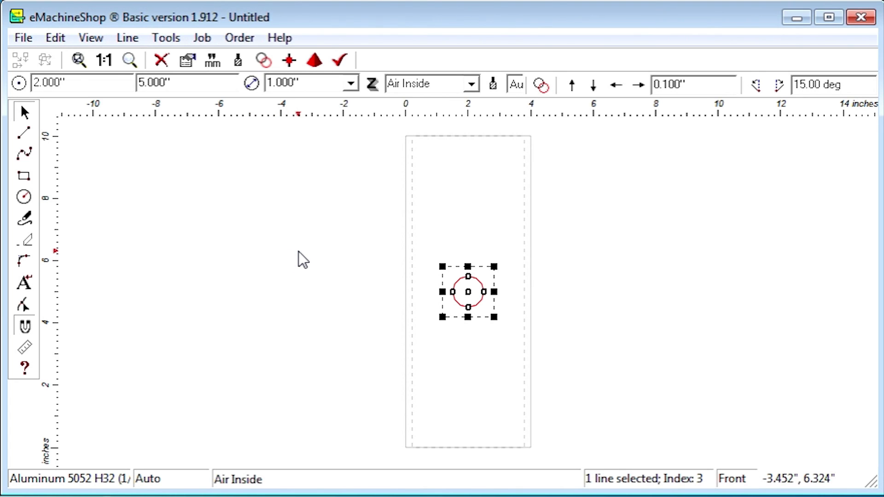
left_click(471, 84)
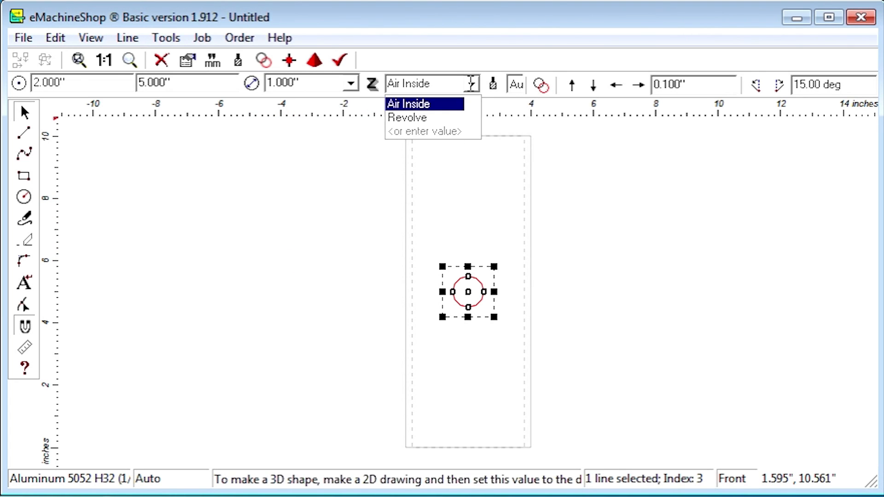
left_click(407, 103)
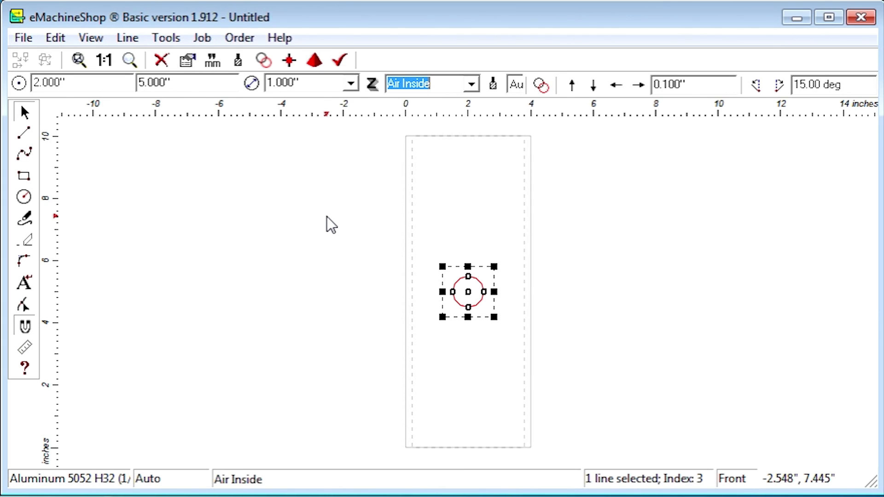
mouse_move(23, 176)
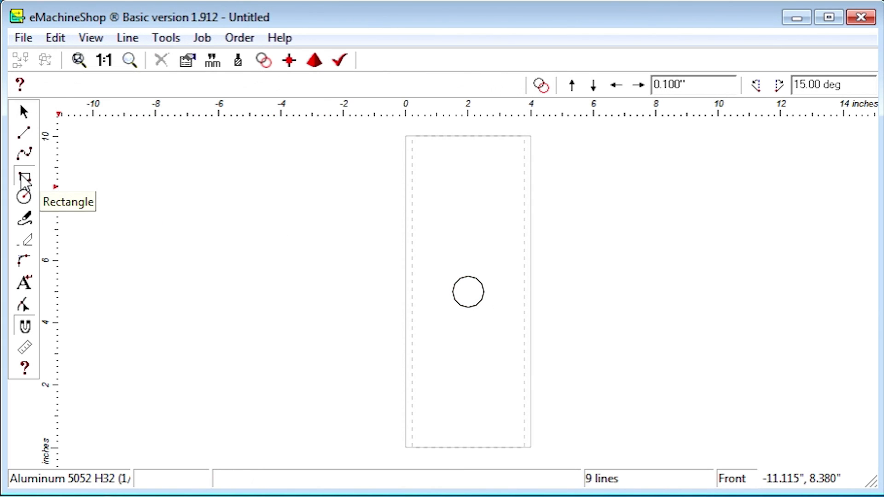
Draw a small rectangle near the top of the front face with a -0.200 cut depth
left_click(22, 175)
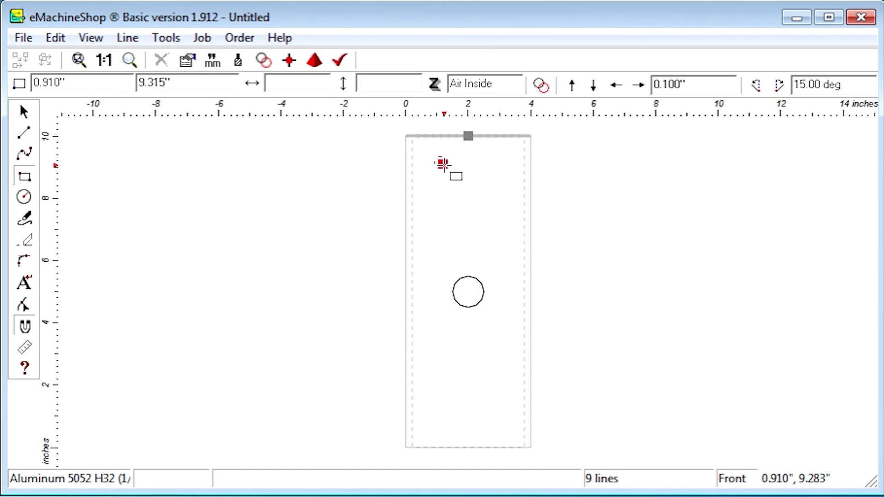
left_click_drag(443, 164, 503, 215)
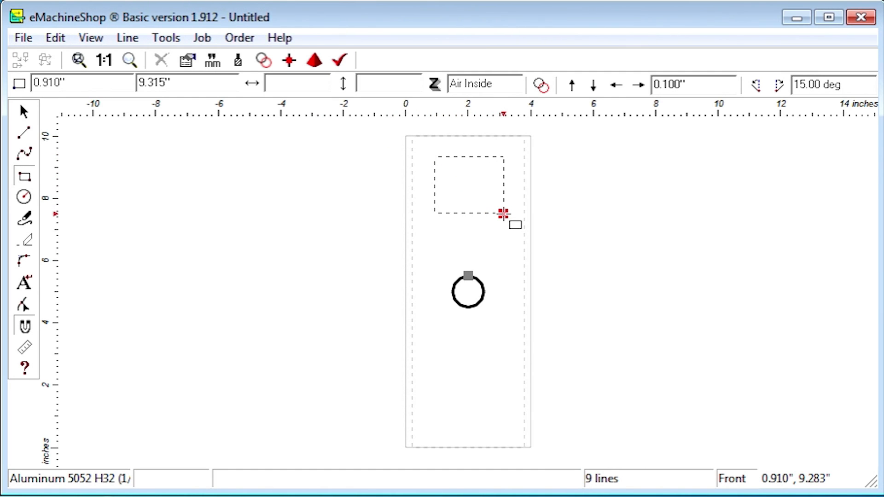
left_click(467, 186)
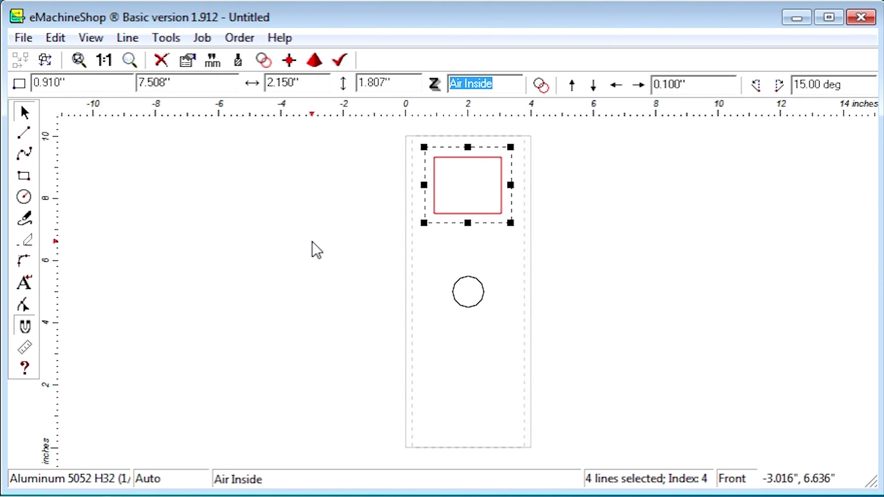
type("-0.200\"")
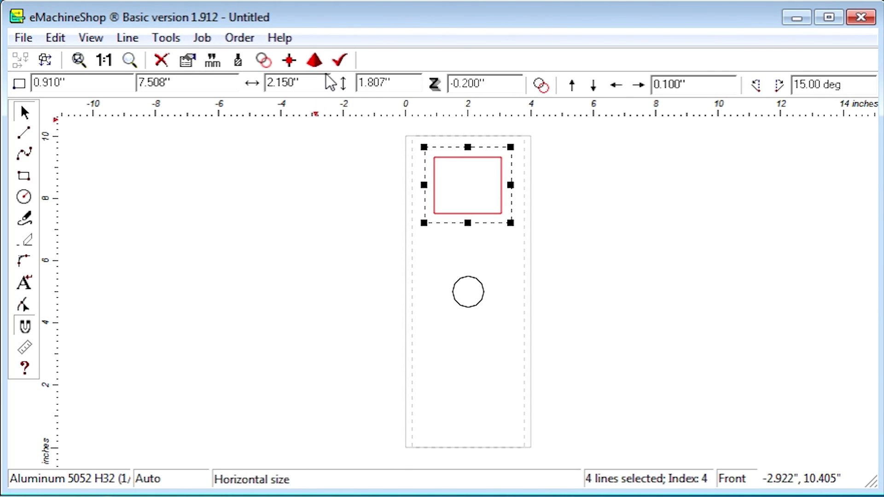
left_click(313, 61)
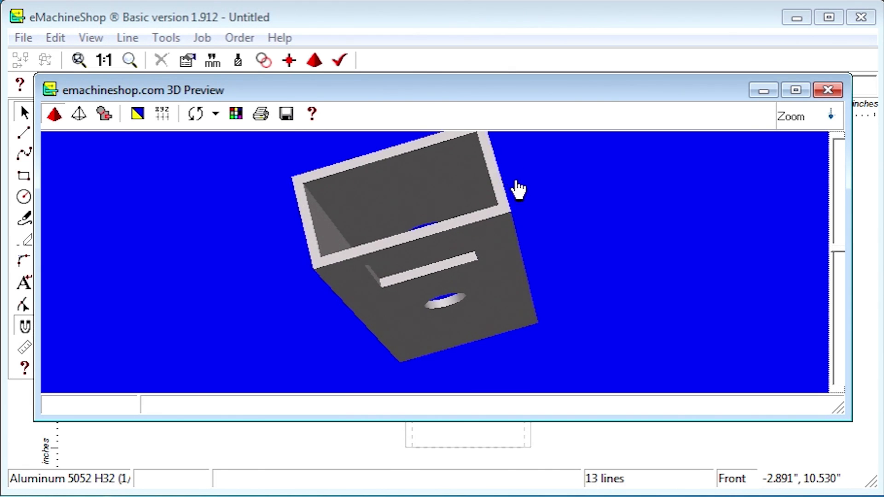
left_click_drag(516, 189, 556, 248)
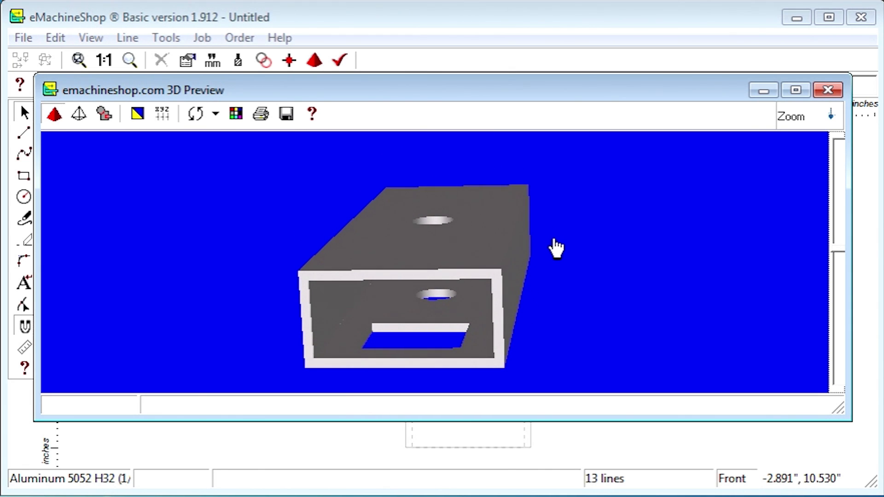
mouse_move(826, 109)
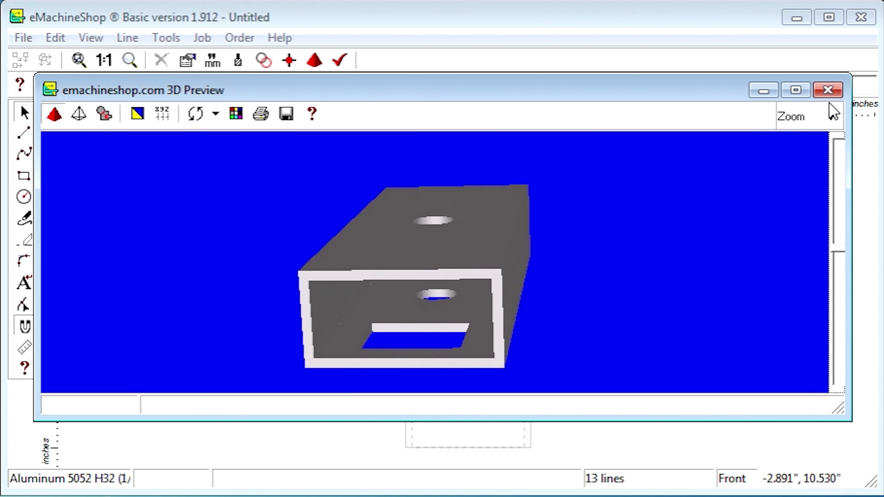
left_click(825, 90)
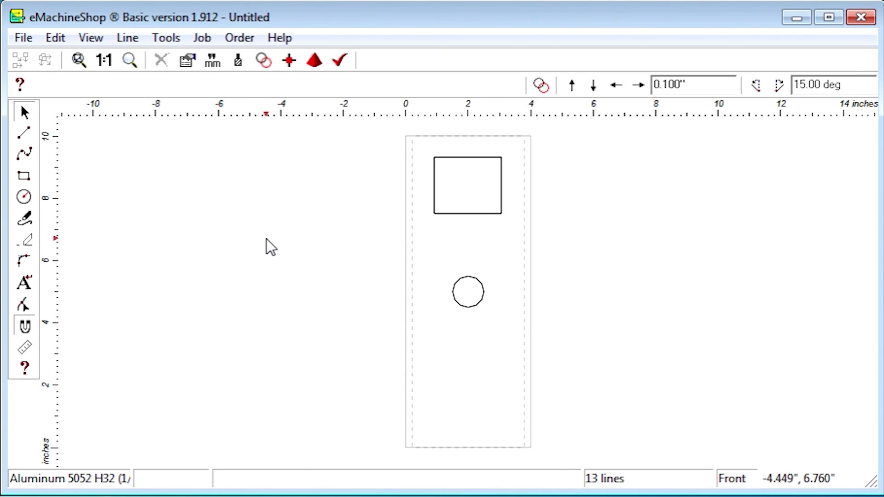
mouse_move(22, 286)
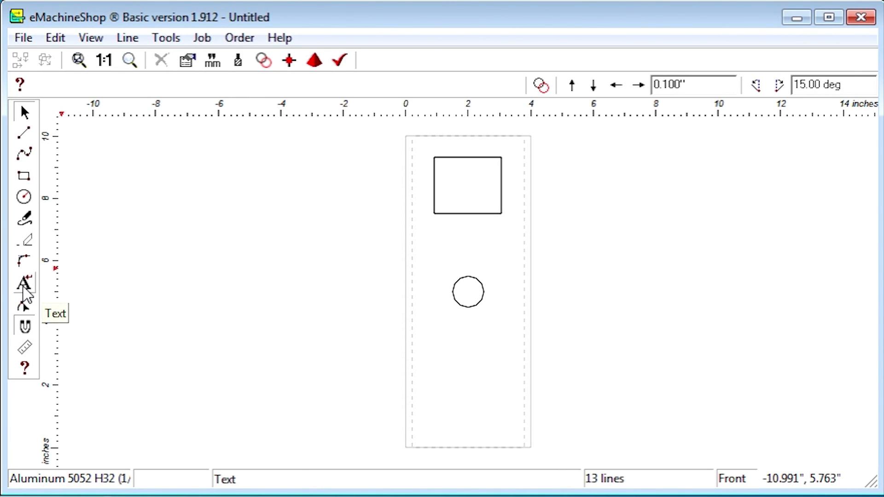
Place a Comment text left of the part reading "McMaste" for the McMaster stock note
left_click(179, 317)
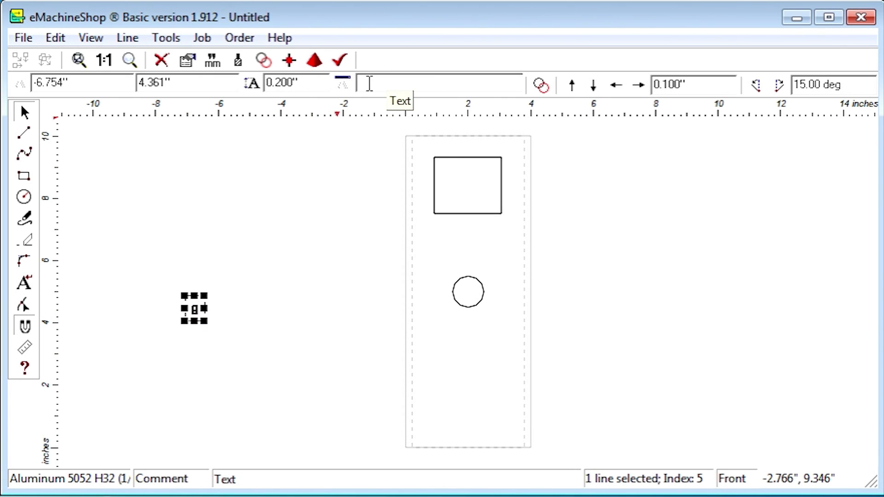
type("McMaste")
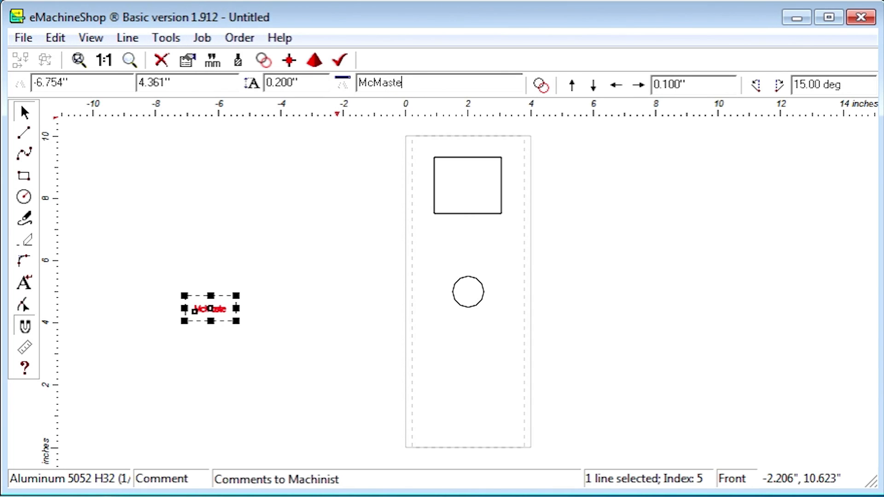